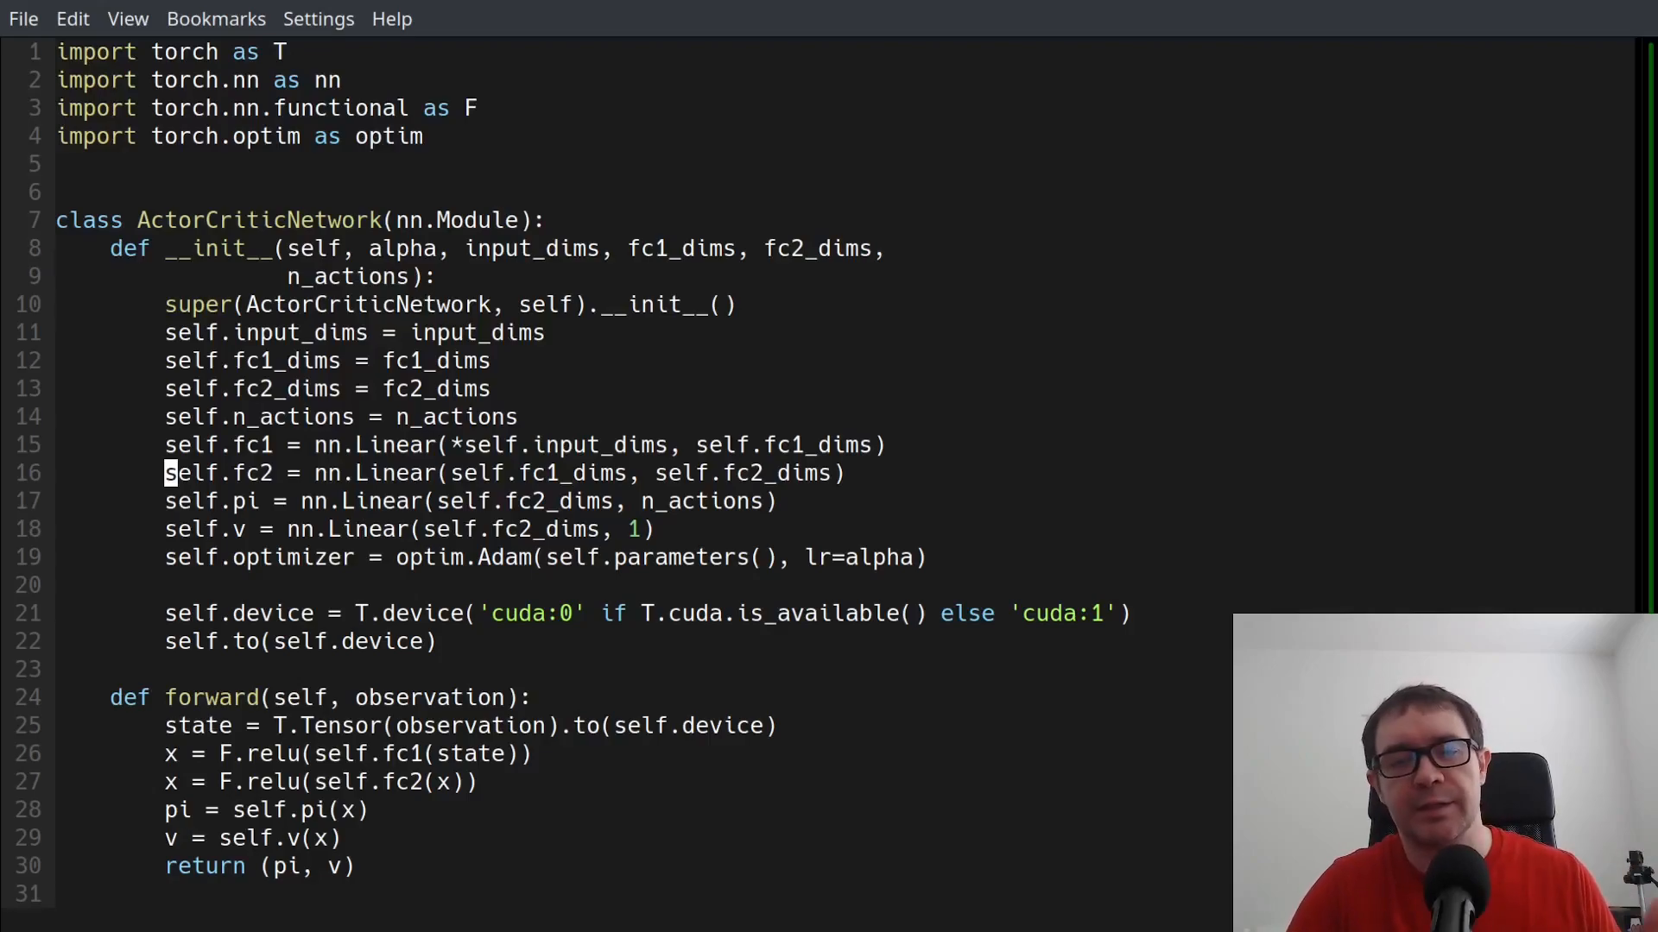
Scroll through actor_critic.py to review ActorCriticNetwork and NewAgent
{"action": "scroll", "scroll_direction": "down", "scroll_amount": 3}
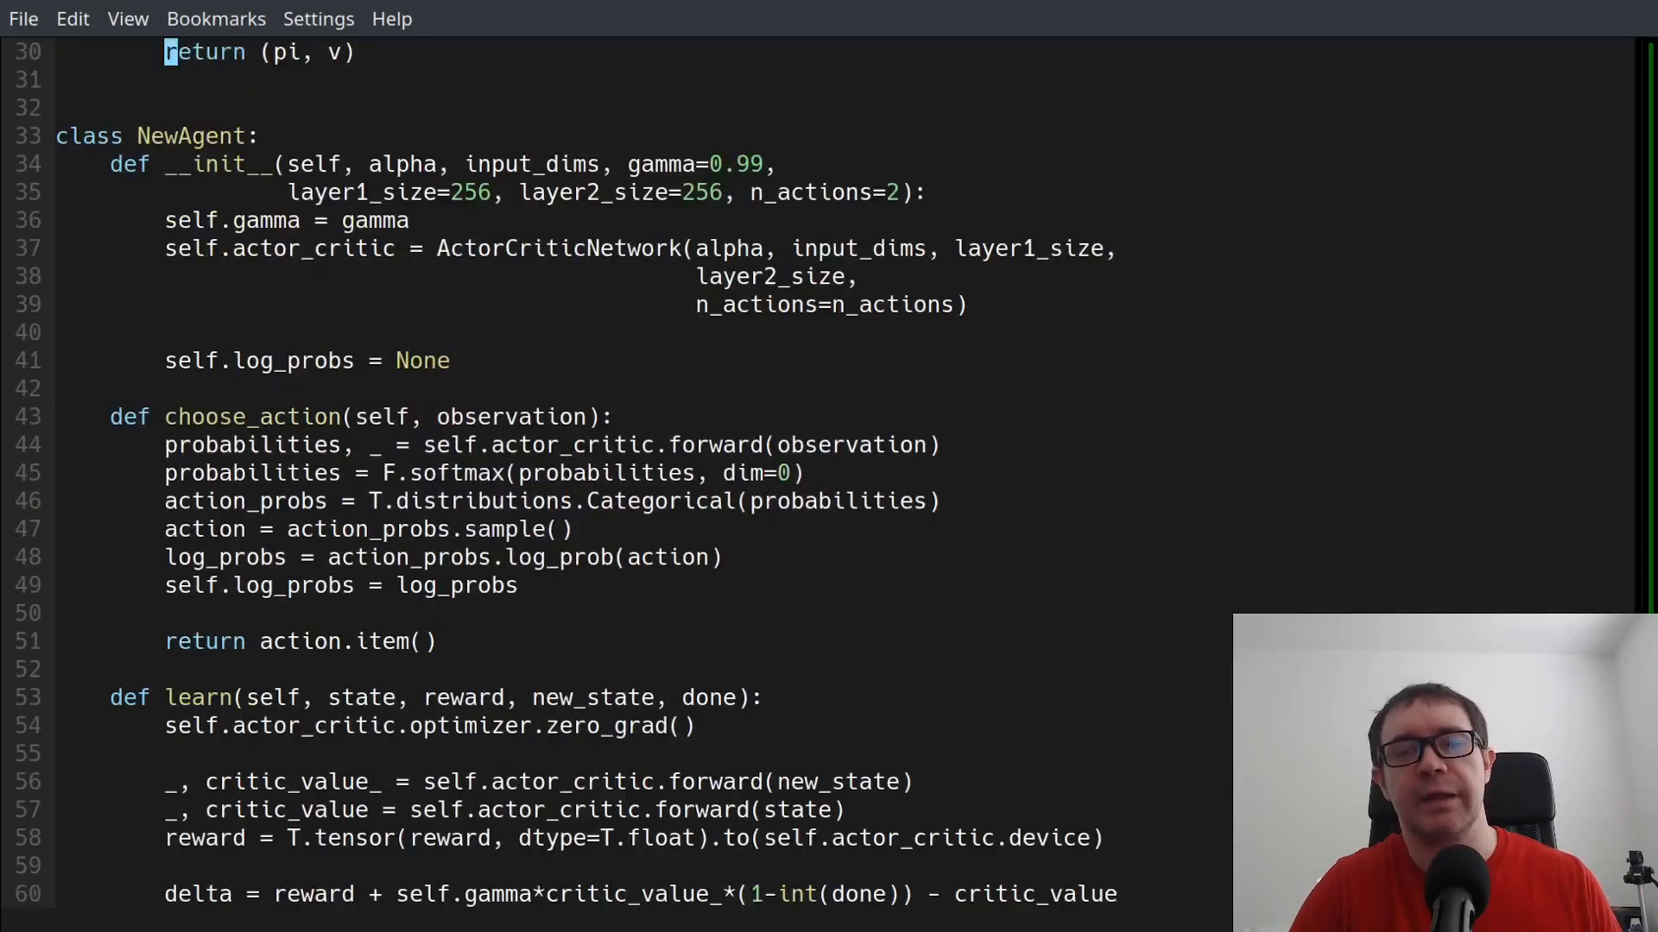
{"action": "scroll", "scroll_direction": "down", "scroll_amount": 3}
{"action": "type", "text": "python main.py"}
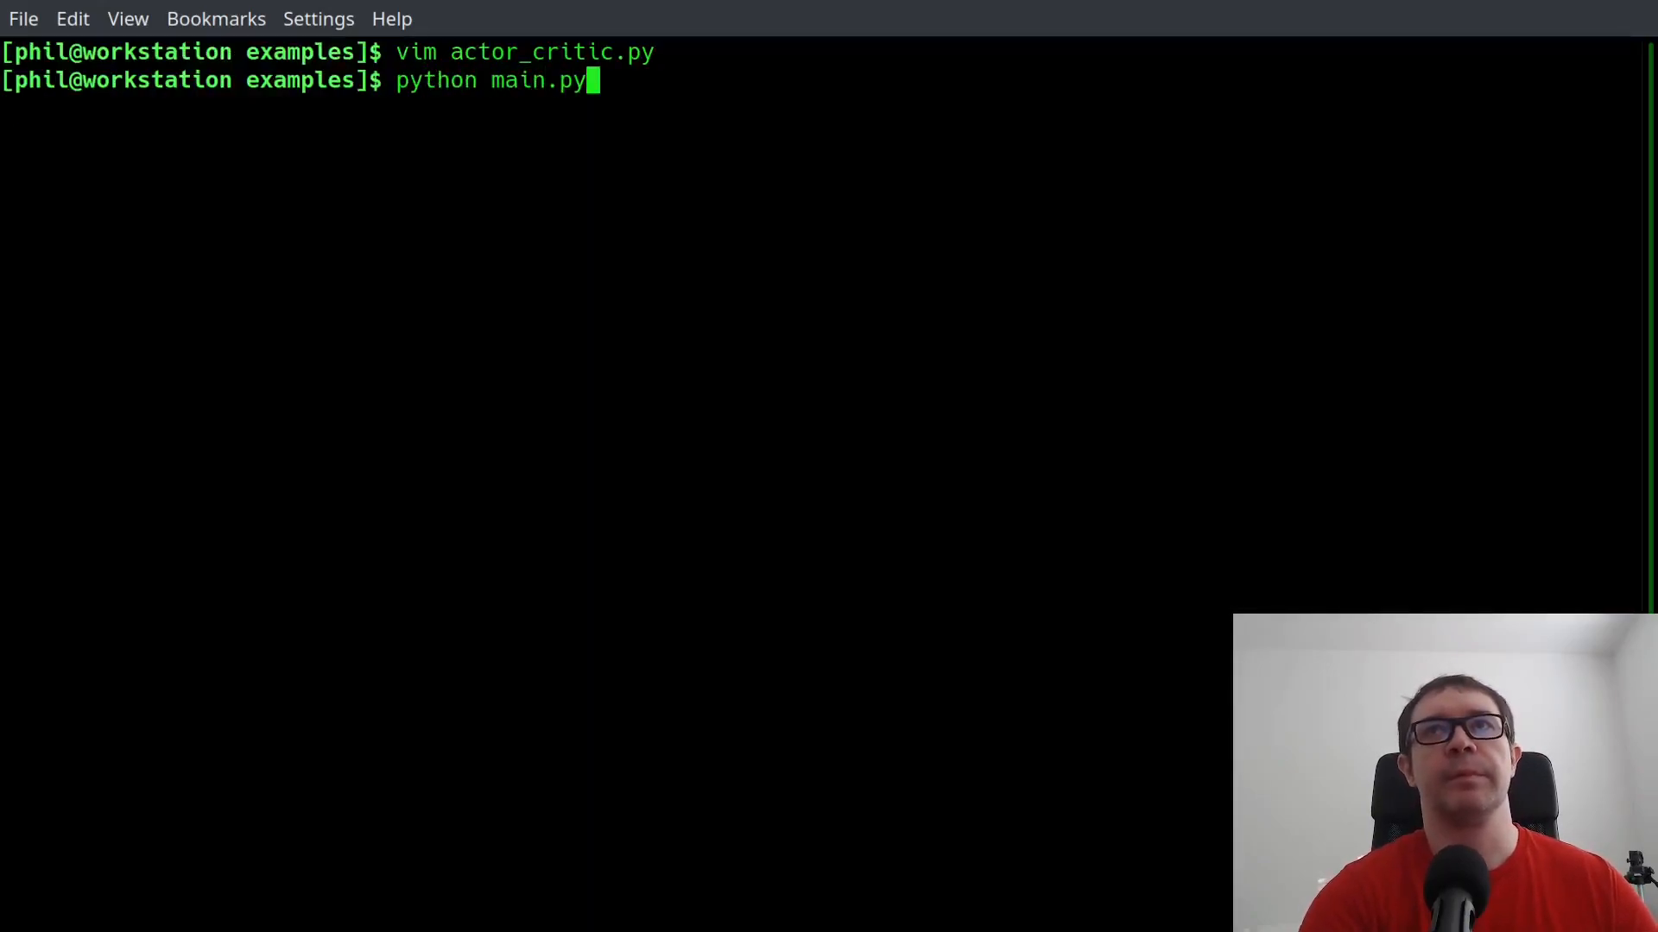
Run python main.py with the current agent code
{"action": "key", "text": "Return"}
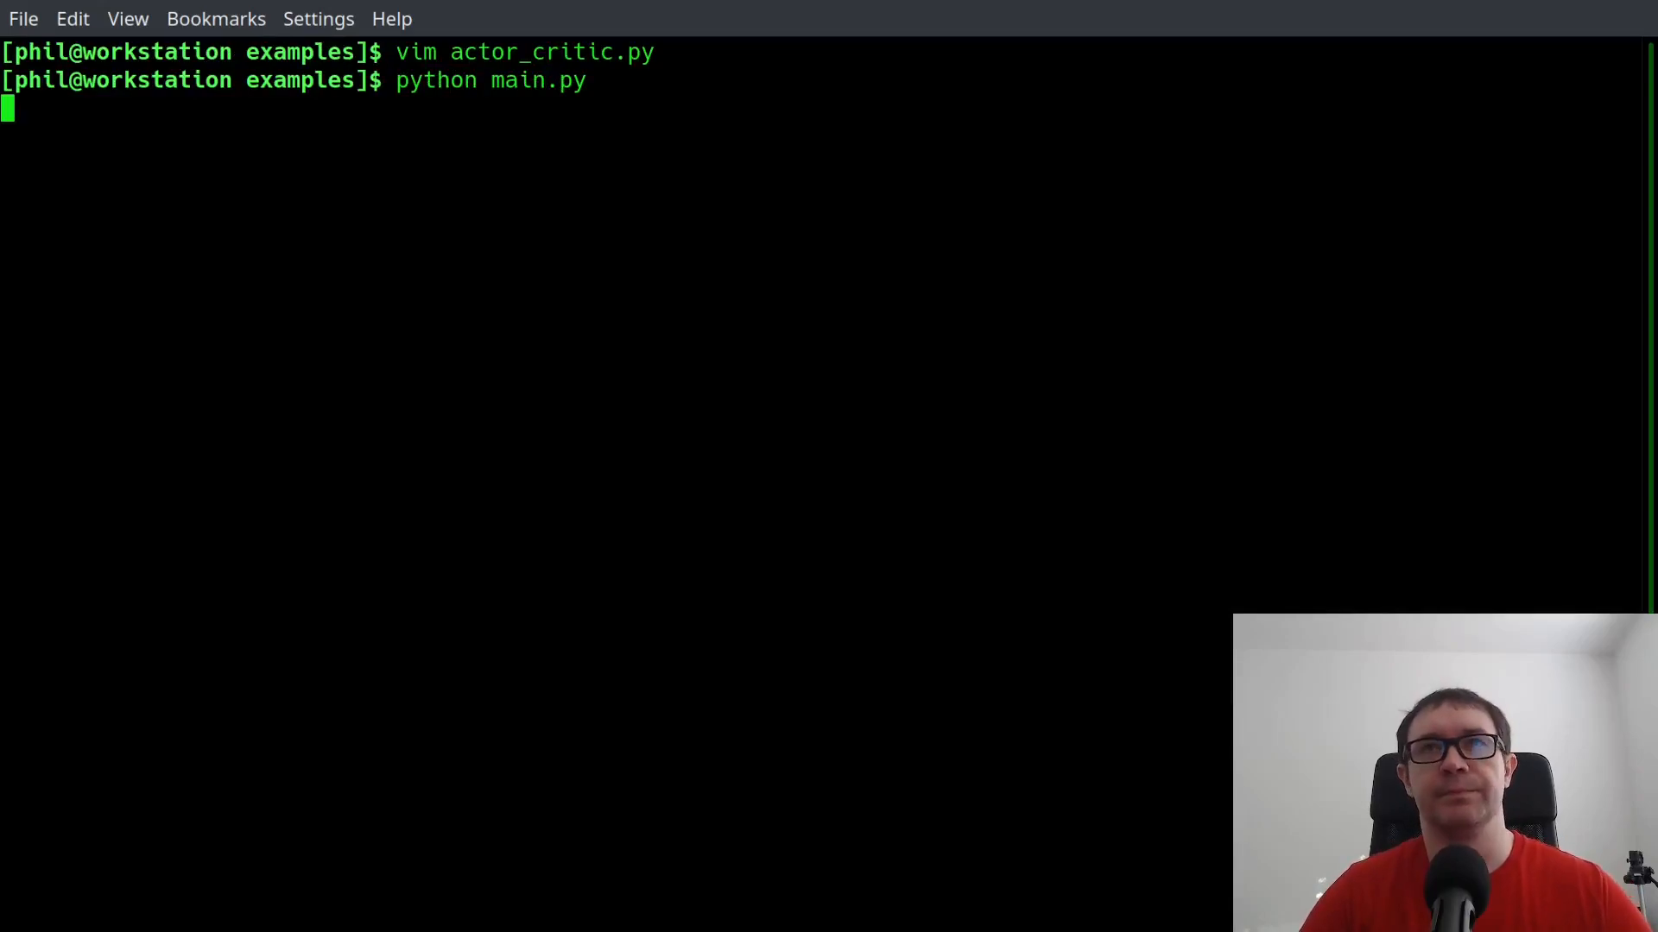
{"action": "key", "text": "Return"}
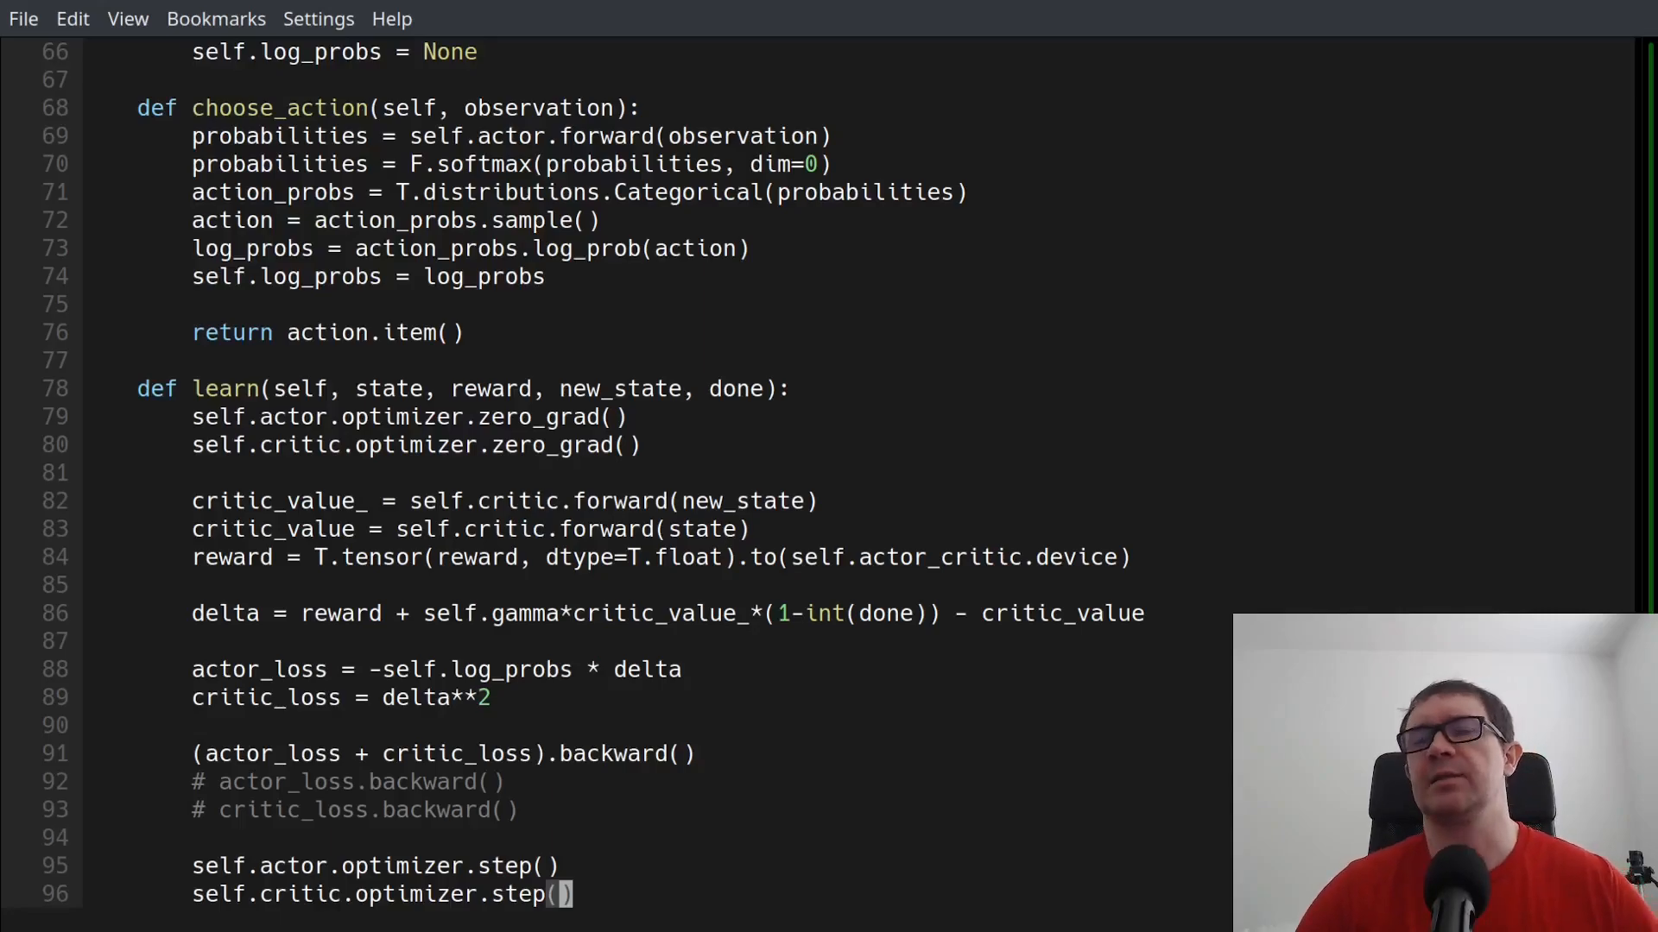
{"action": "scroll", "scroll_direction": "up", "scroll_amount": 3}
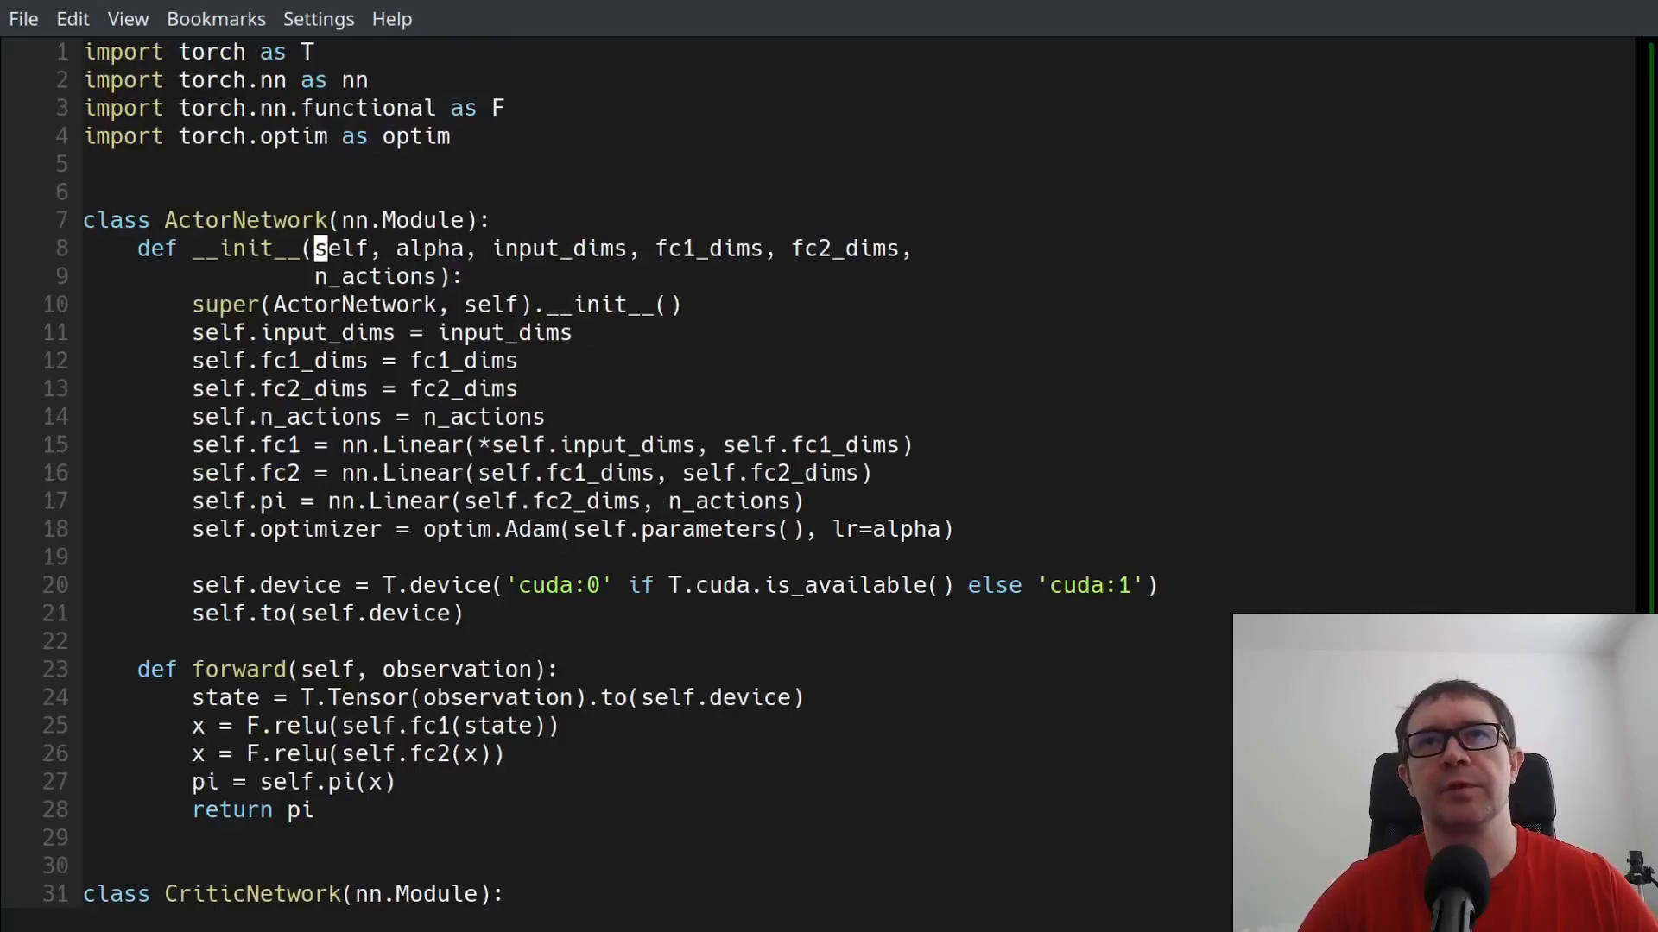
{"action": "left_click", "coordinate": [299, 810]}
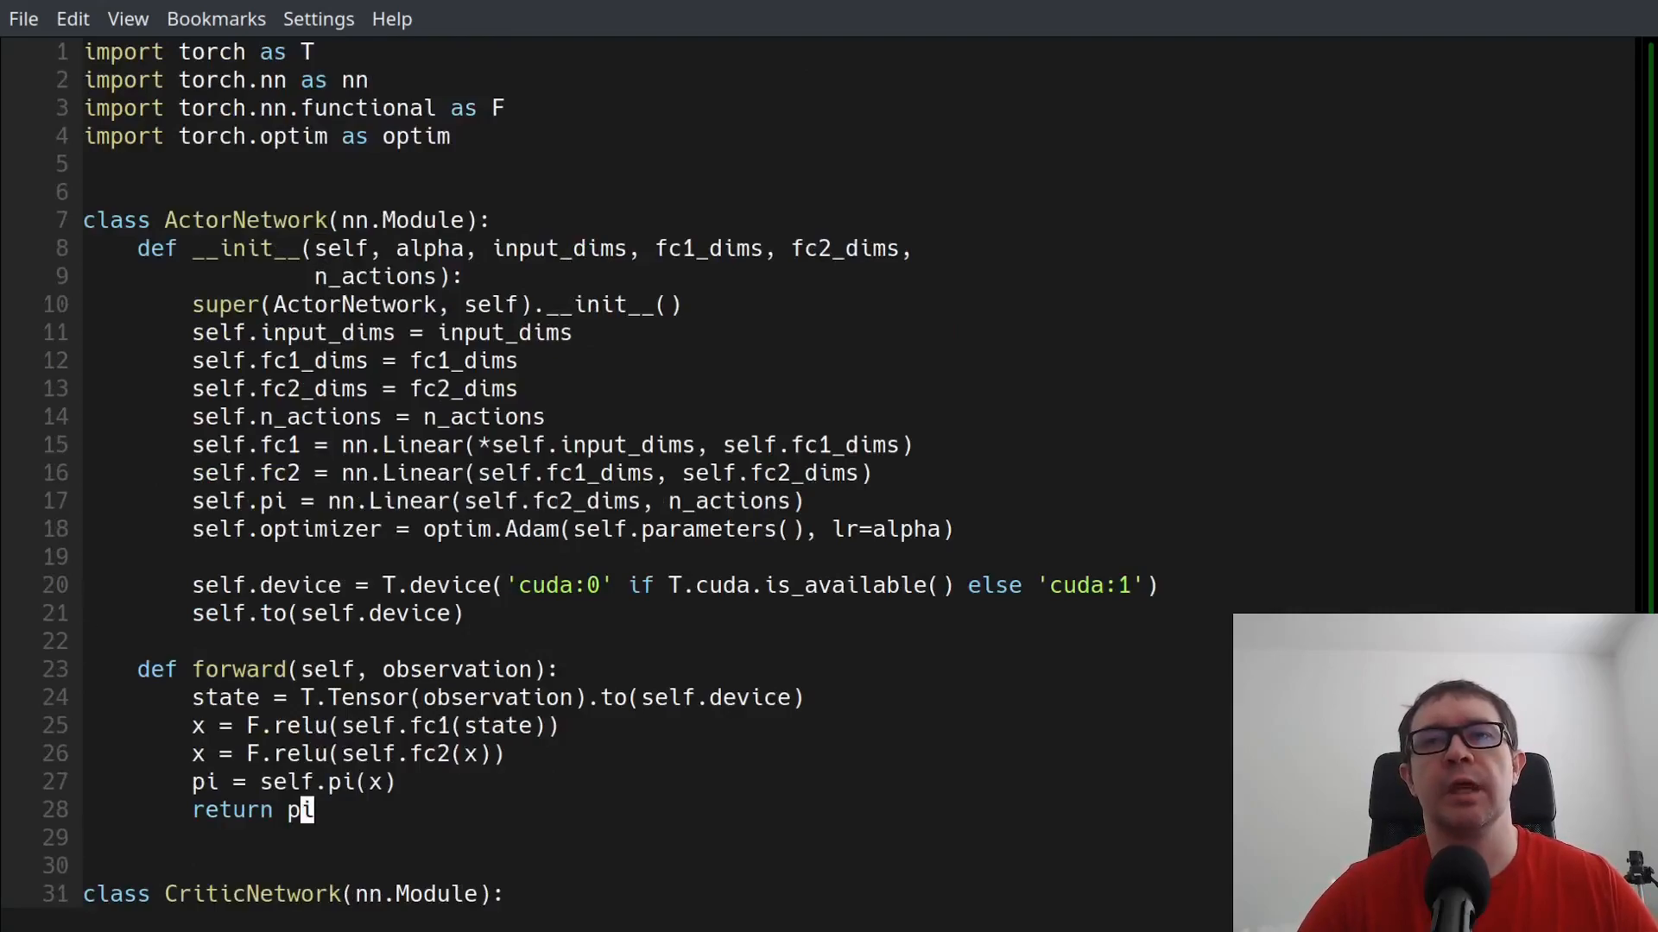
{"action": "scroll", "scroll_direction": "down", "scroll_amount": 3}
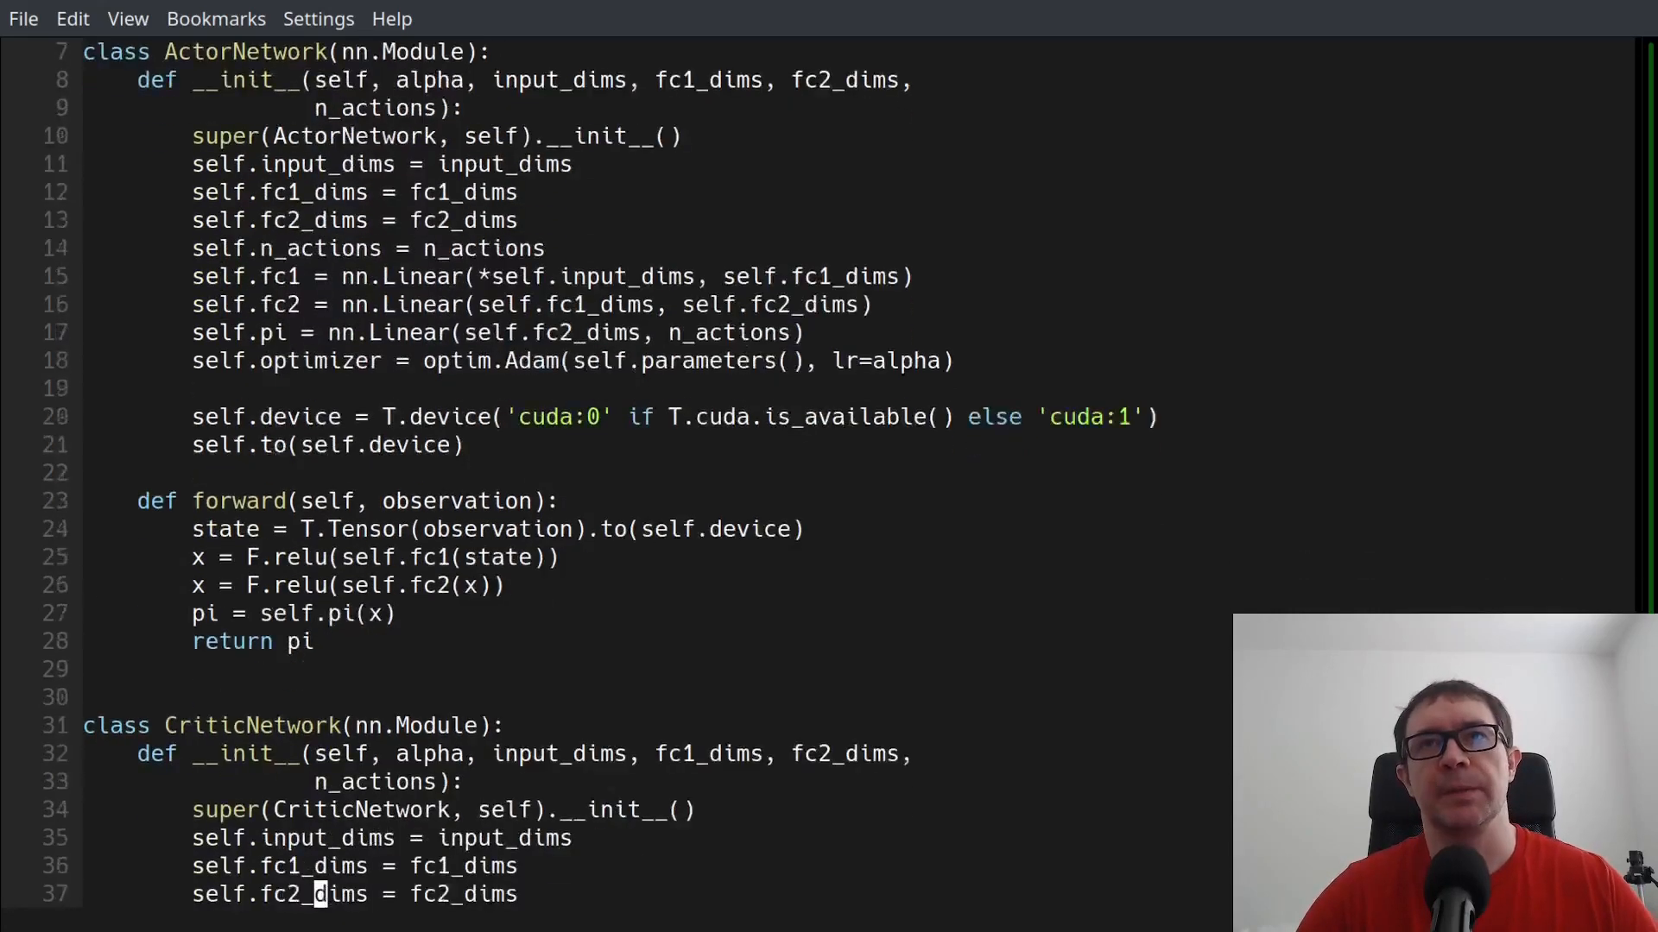
{"action": "scroll", "scroll_direction": "down", "scroll_amount": 3}
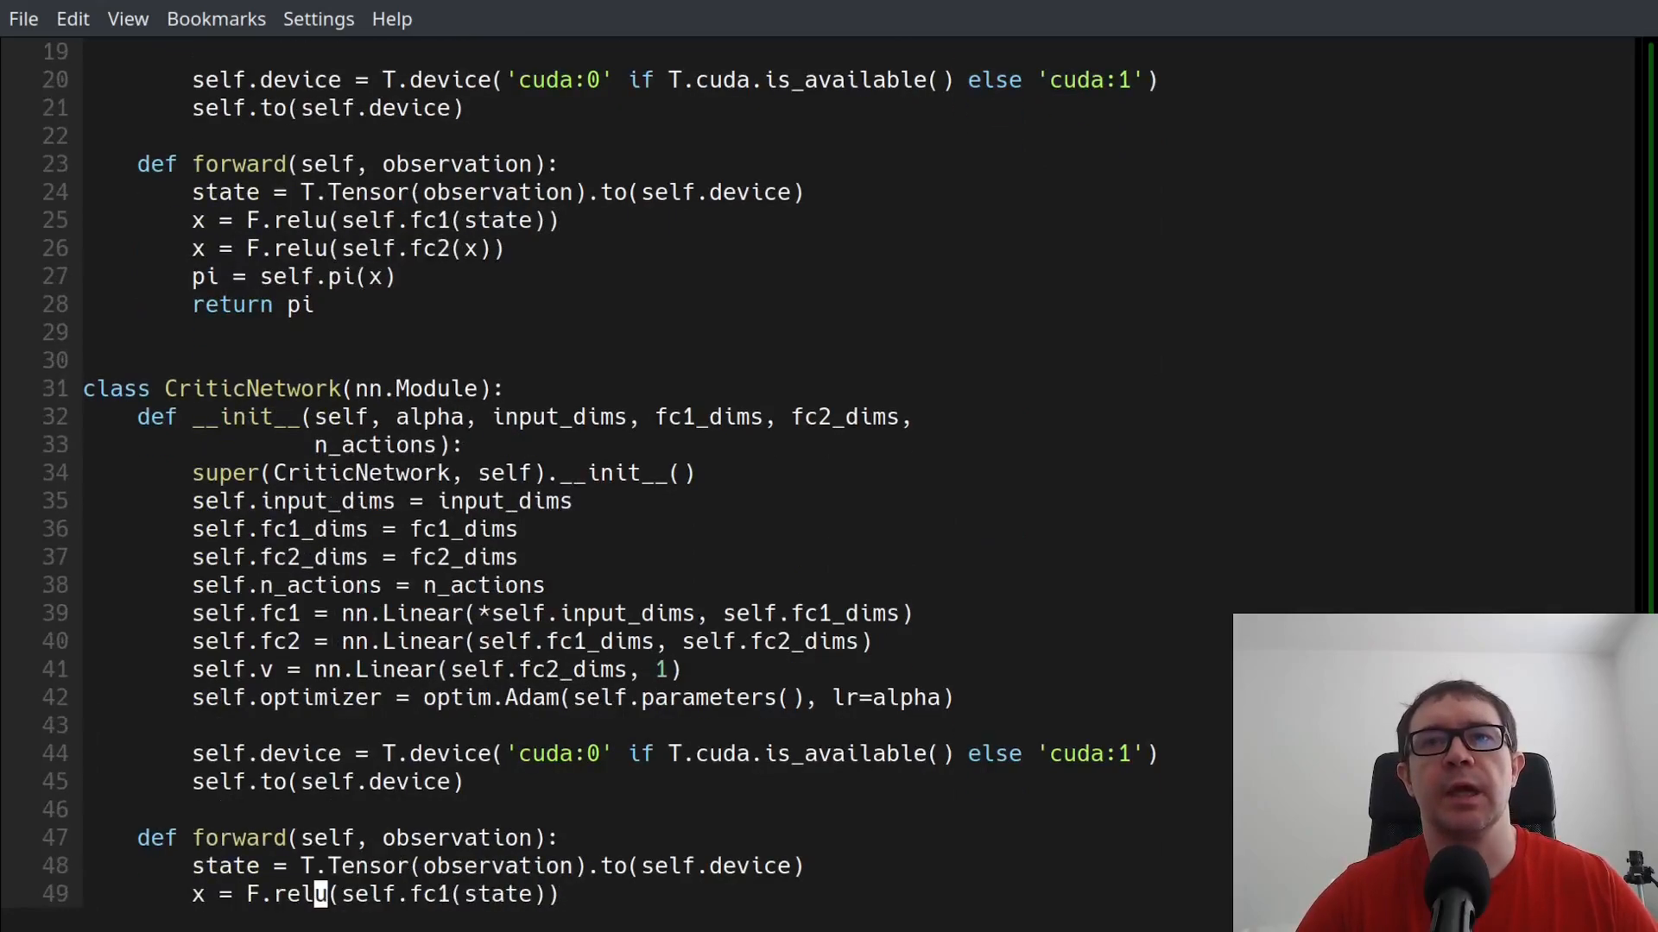
{"action": "scroll", "scroll_direction": "down", "scroll_amount": 3}
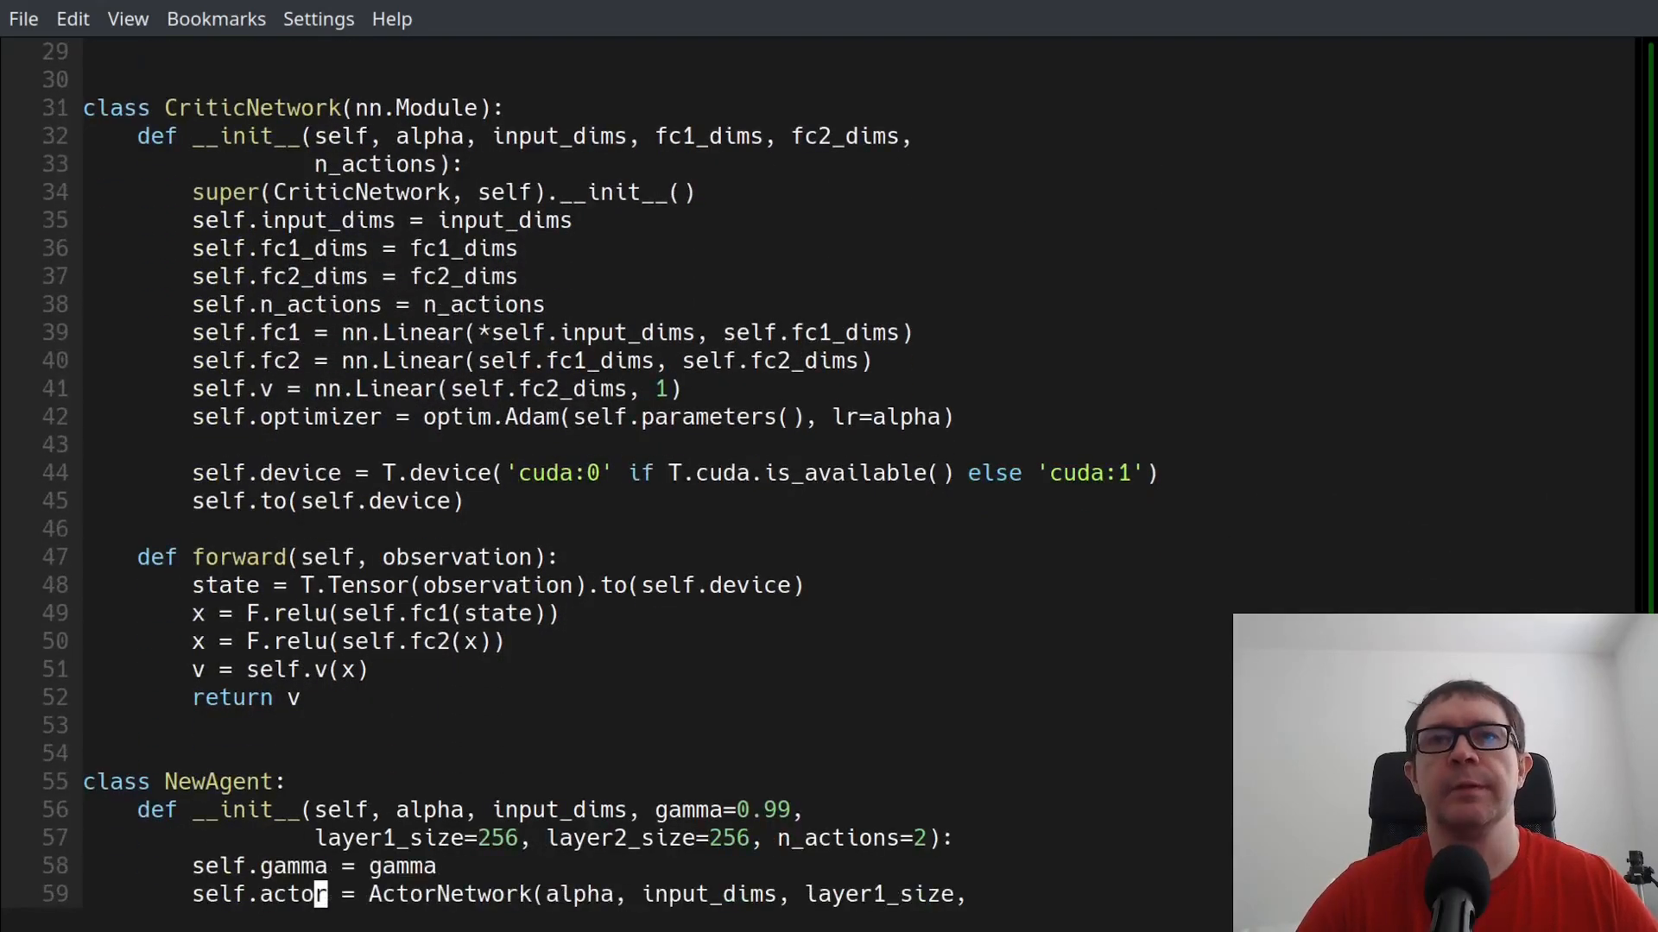
{"action": "scroll", "scroll_direction": "down", "scroll_amount": 3}
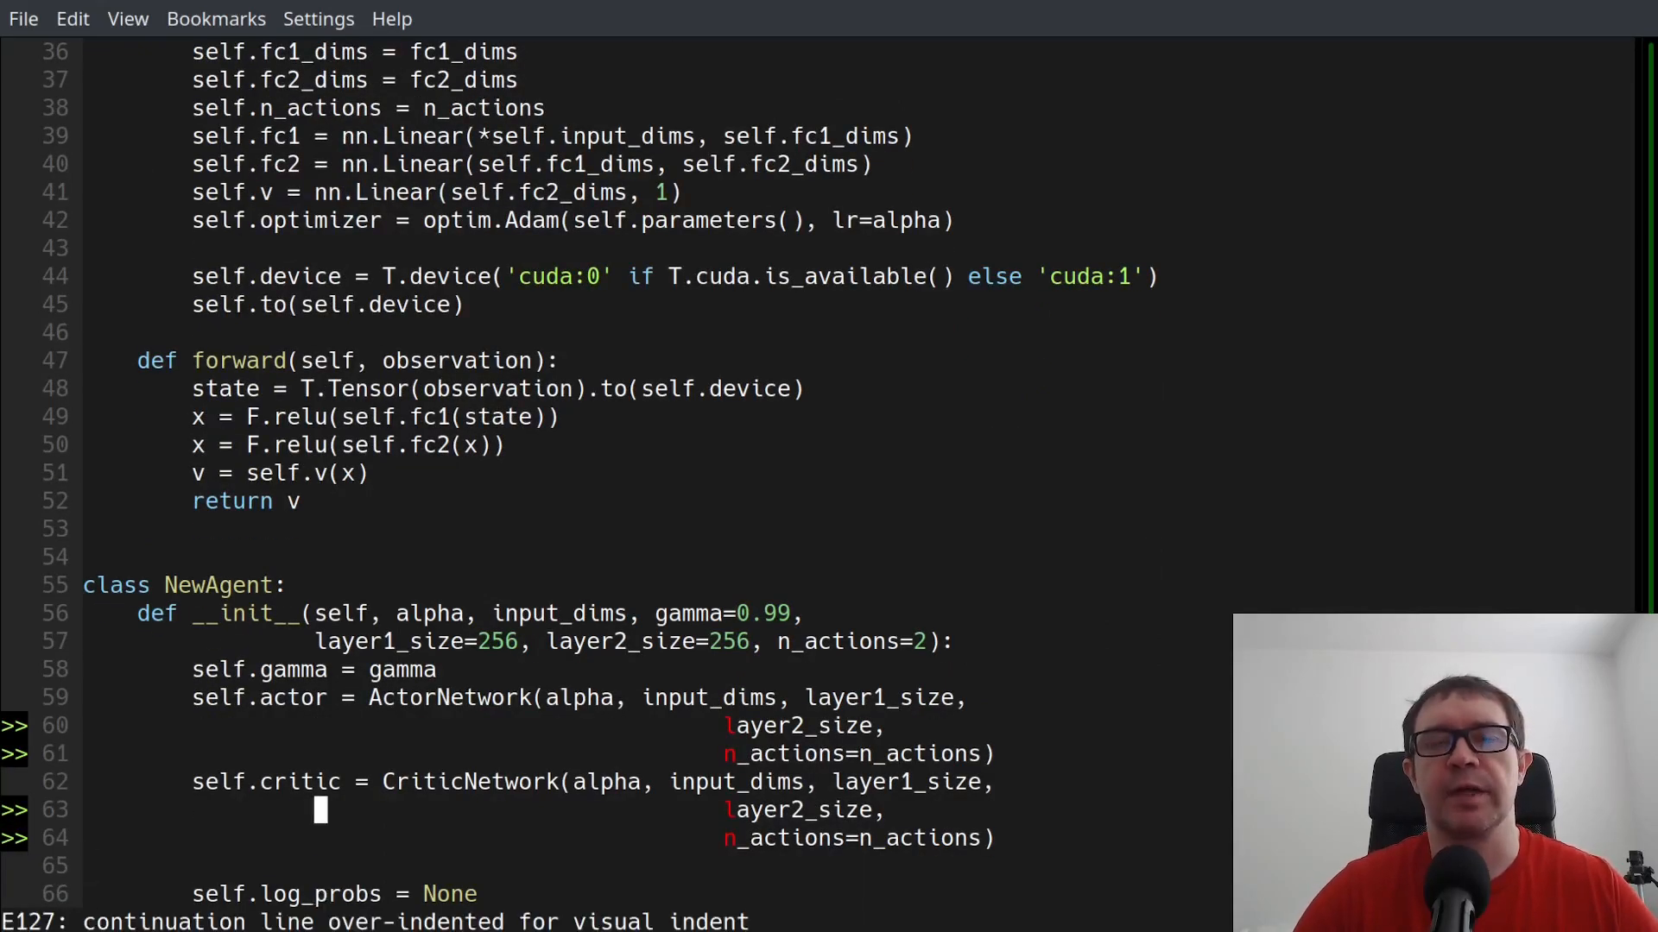
{"action": "scroll", "scroll_direction": "down", "scroll_amount": 3}
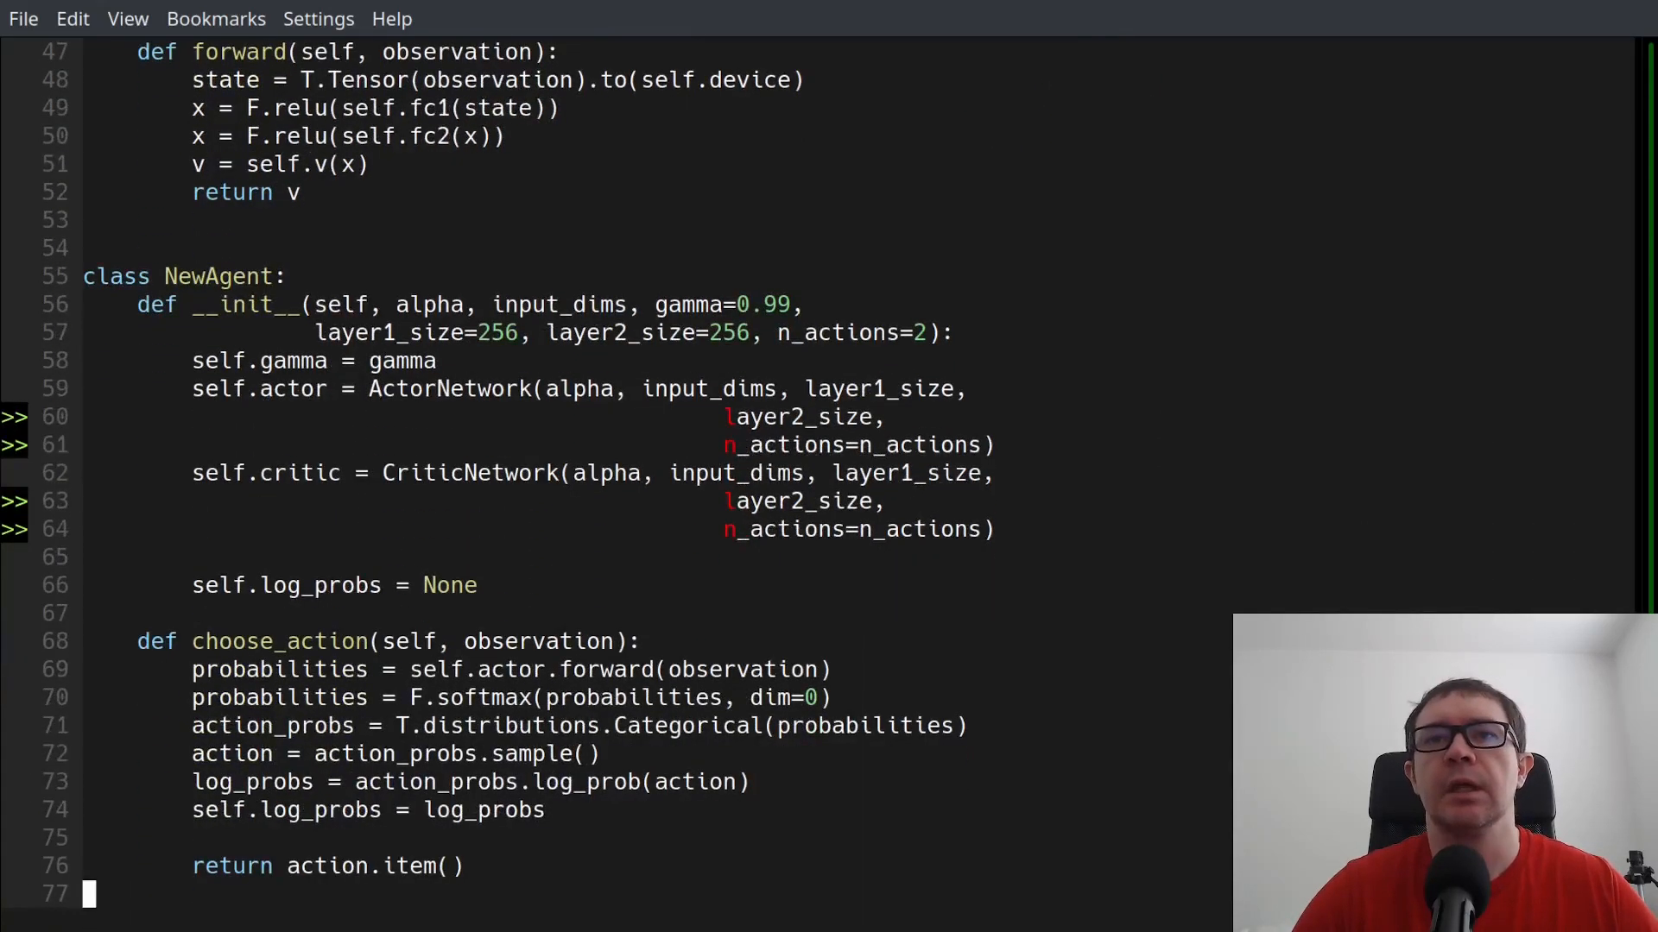
{"action": "left_click", "coordinate": [319, 865]}
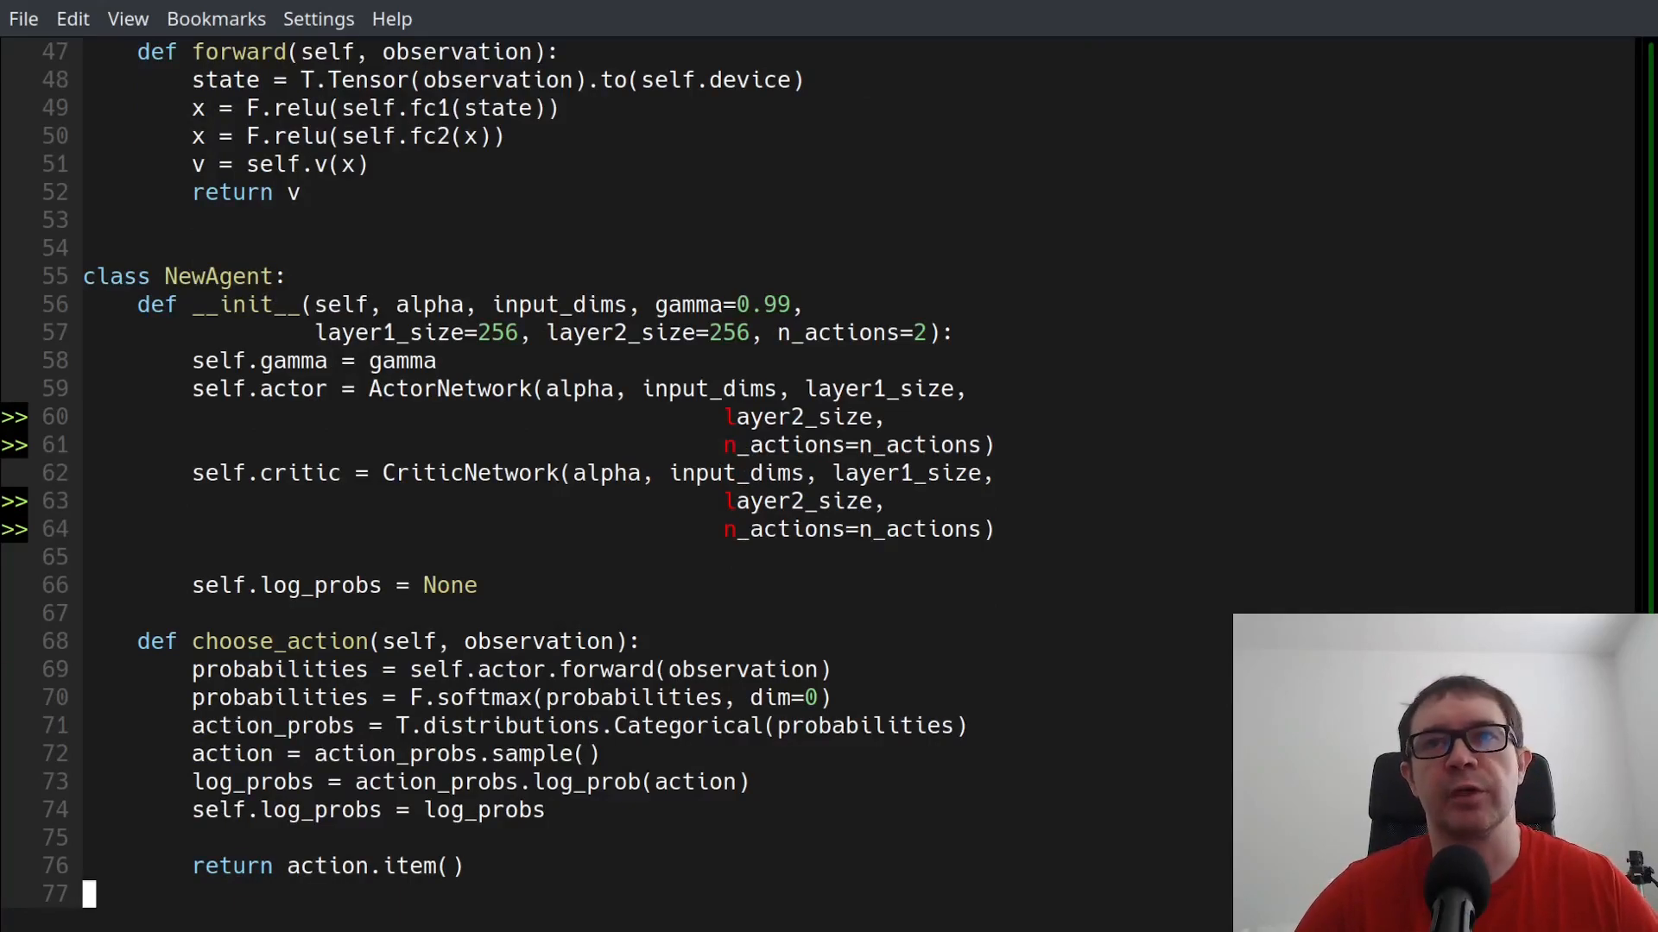
{"action": "scroll", "scroll_direction": "down", "scroll_amount": 3}
{"action": "type", "text": ":wq"}
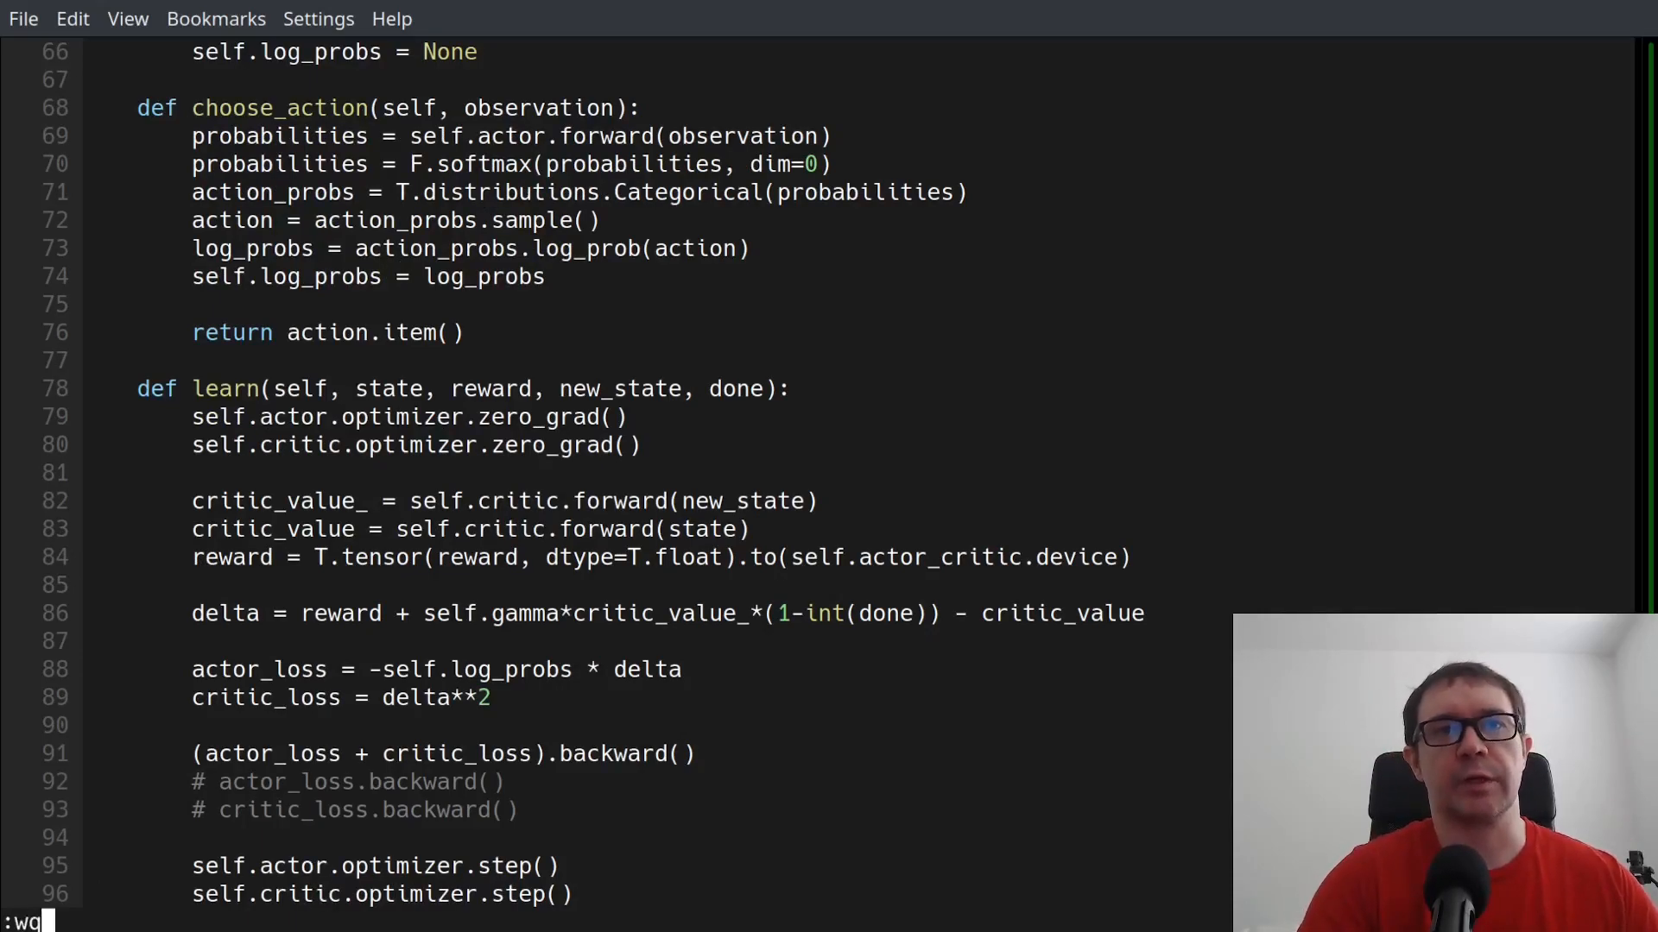
Save and quit Vim, then run python main.py, which fails with an AttributeError on actor_critic
{"action": "key", "text": "Return"}
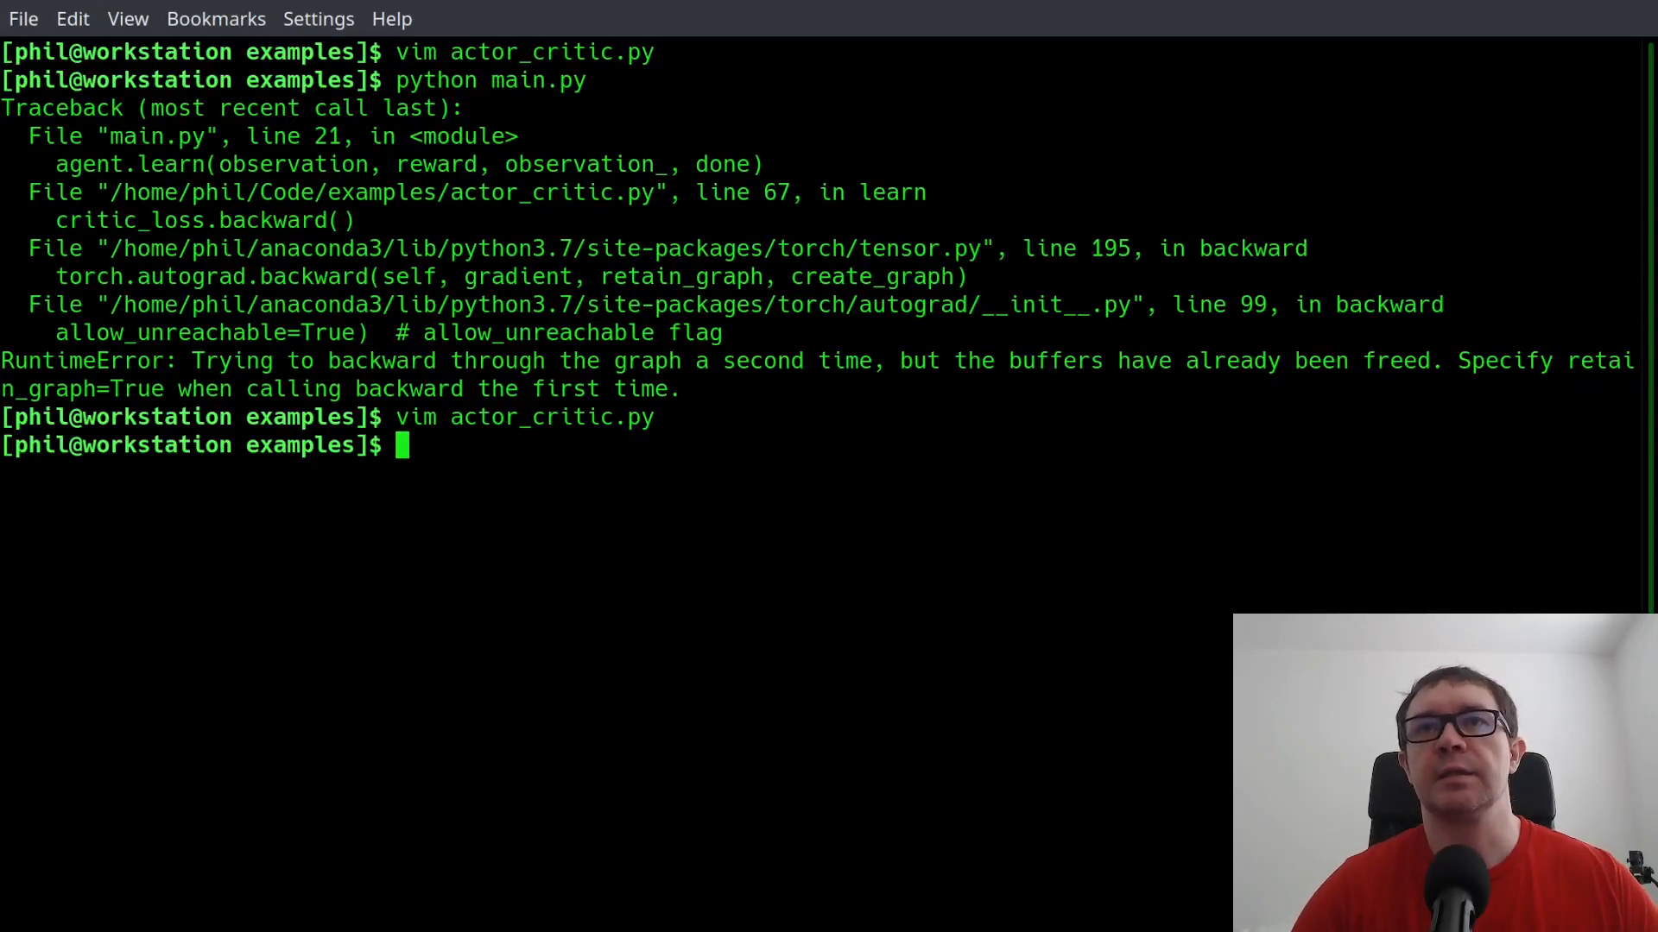
{"action": "type", "text": "python main.py"}
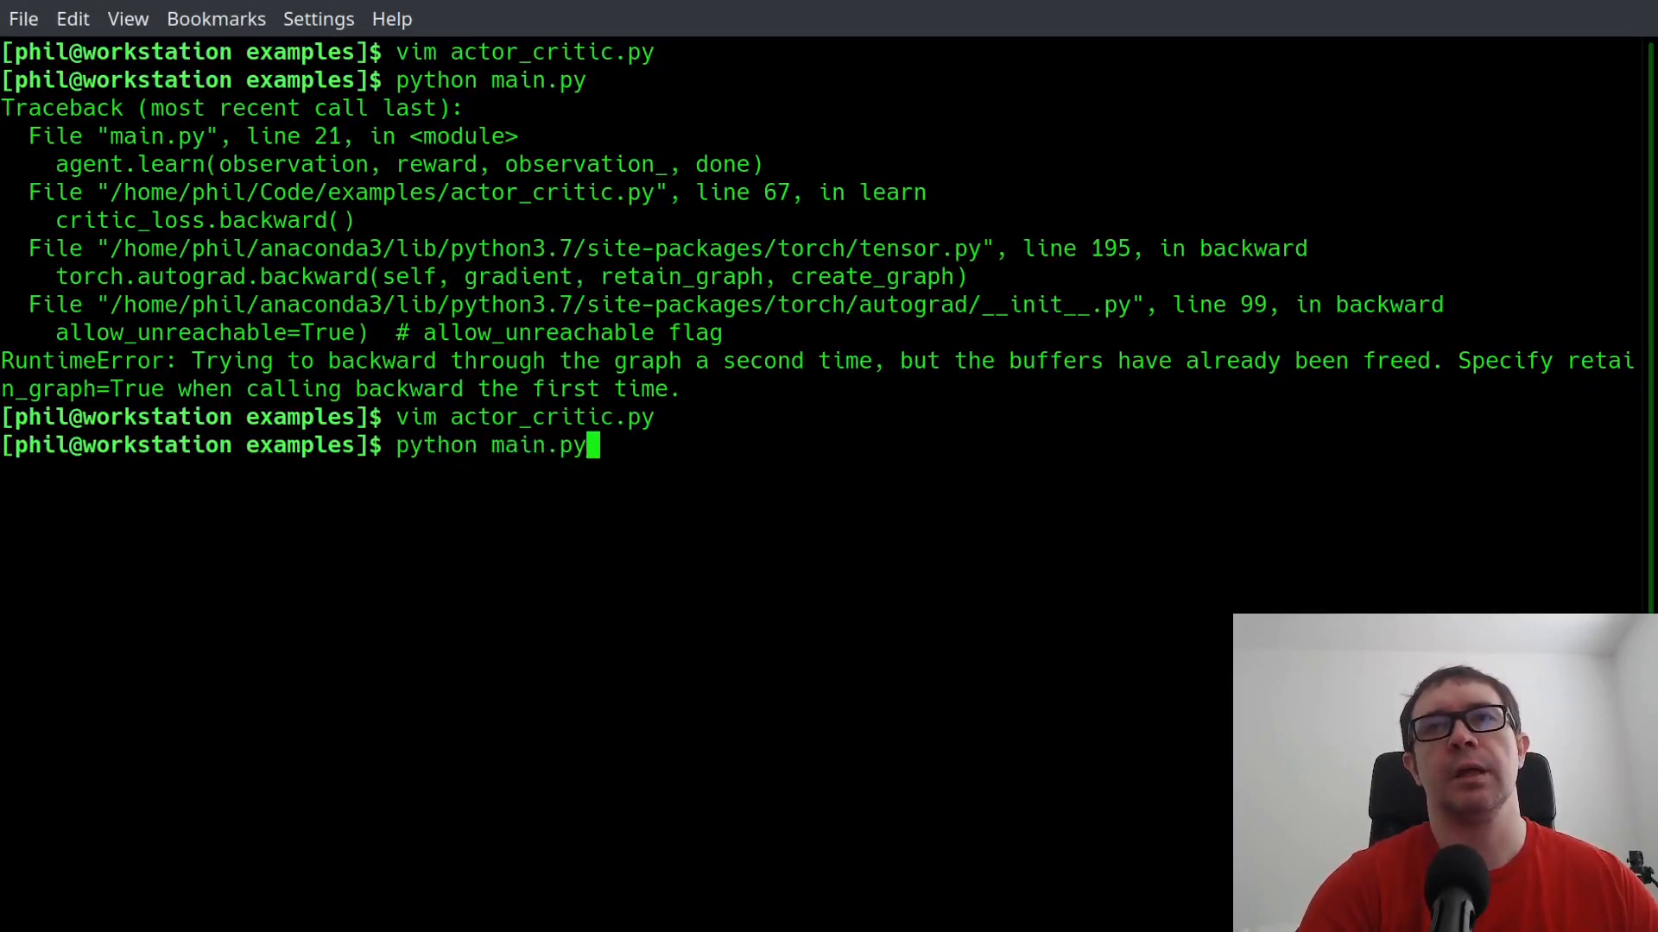
{"action": "key", "text": "Return"}
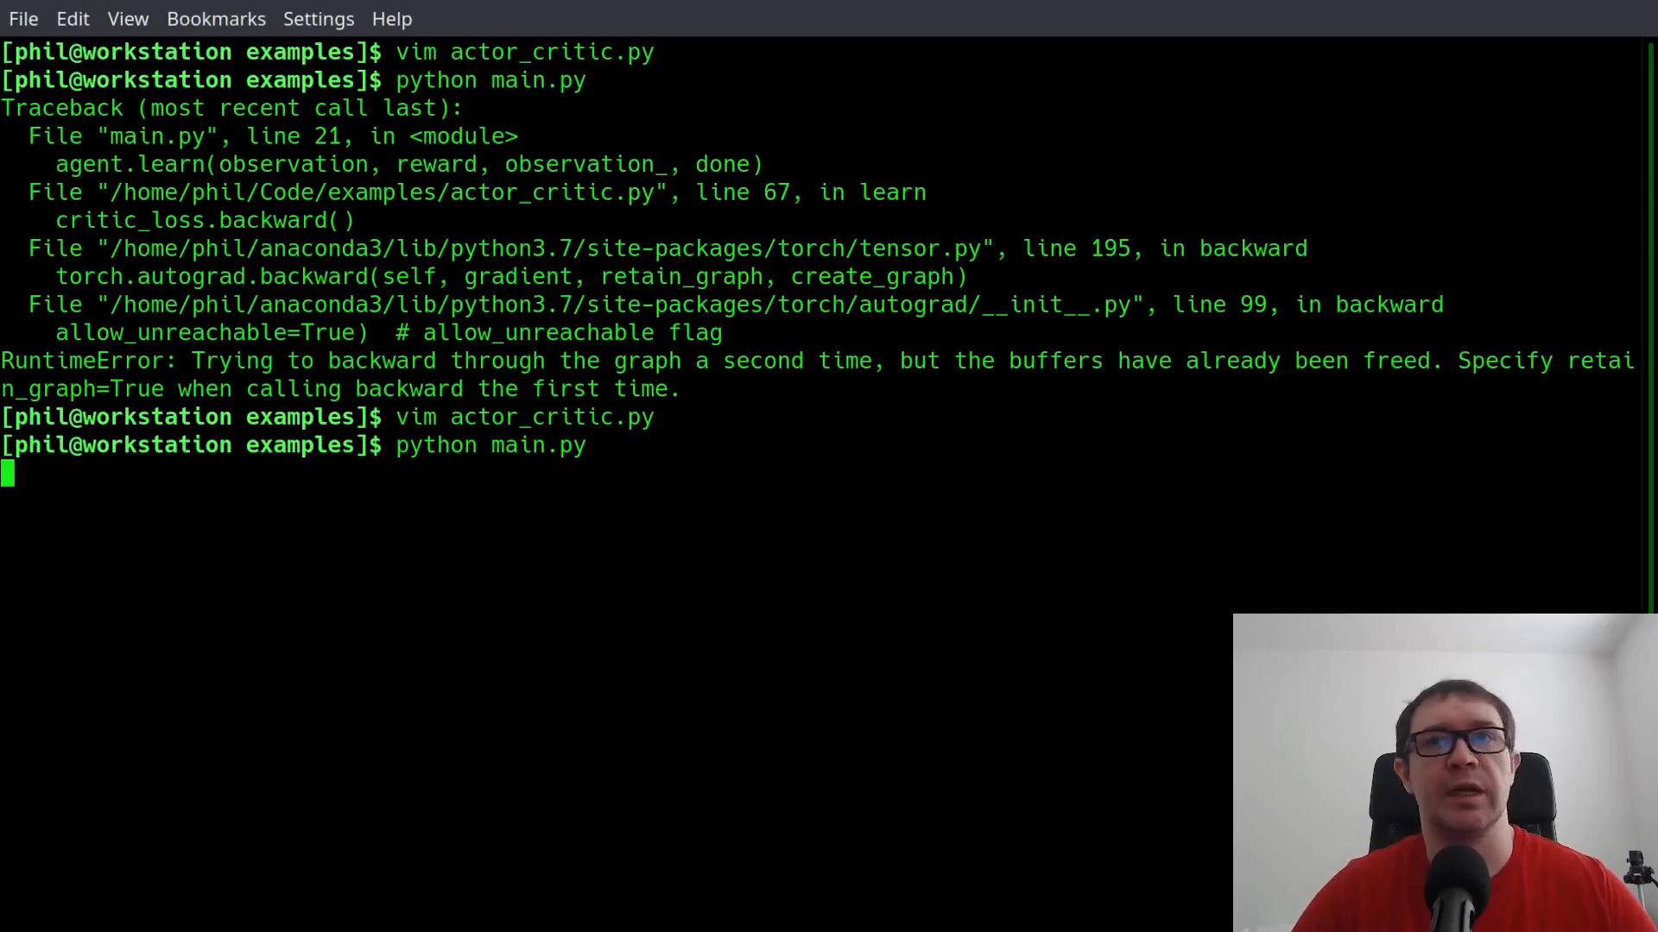
{"action": "key", "text": "Return"}
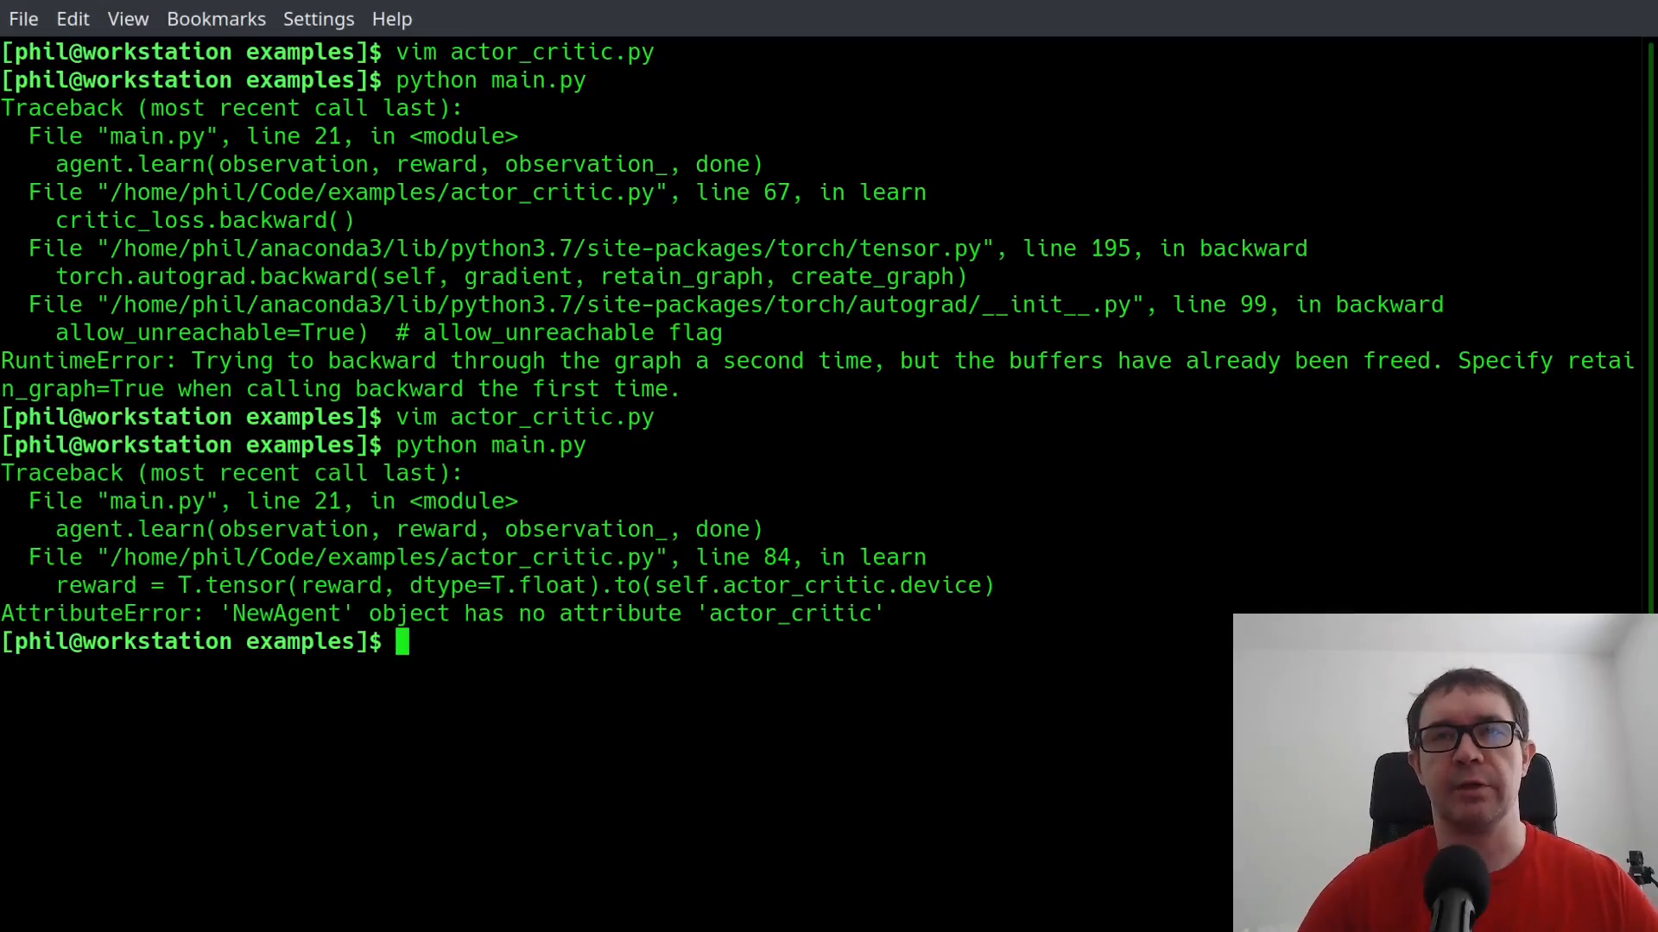
Enter vim actor_critic.py at the prompt to reopen the file
{"action": "type", "text": "vim actor_critic.py"}
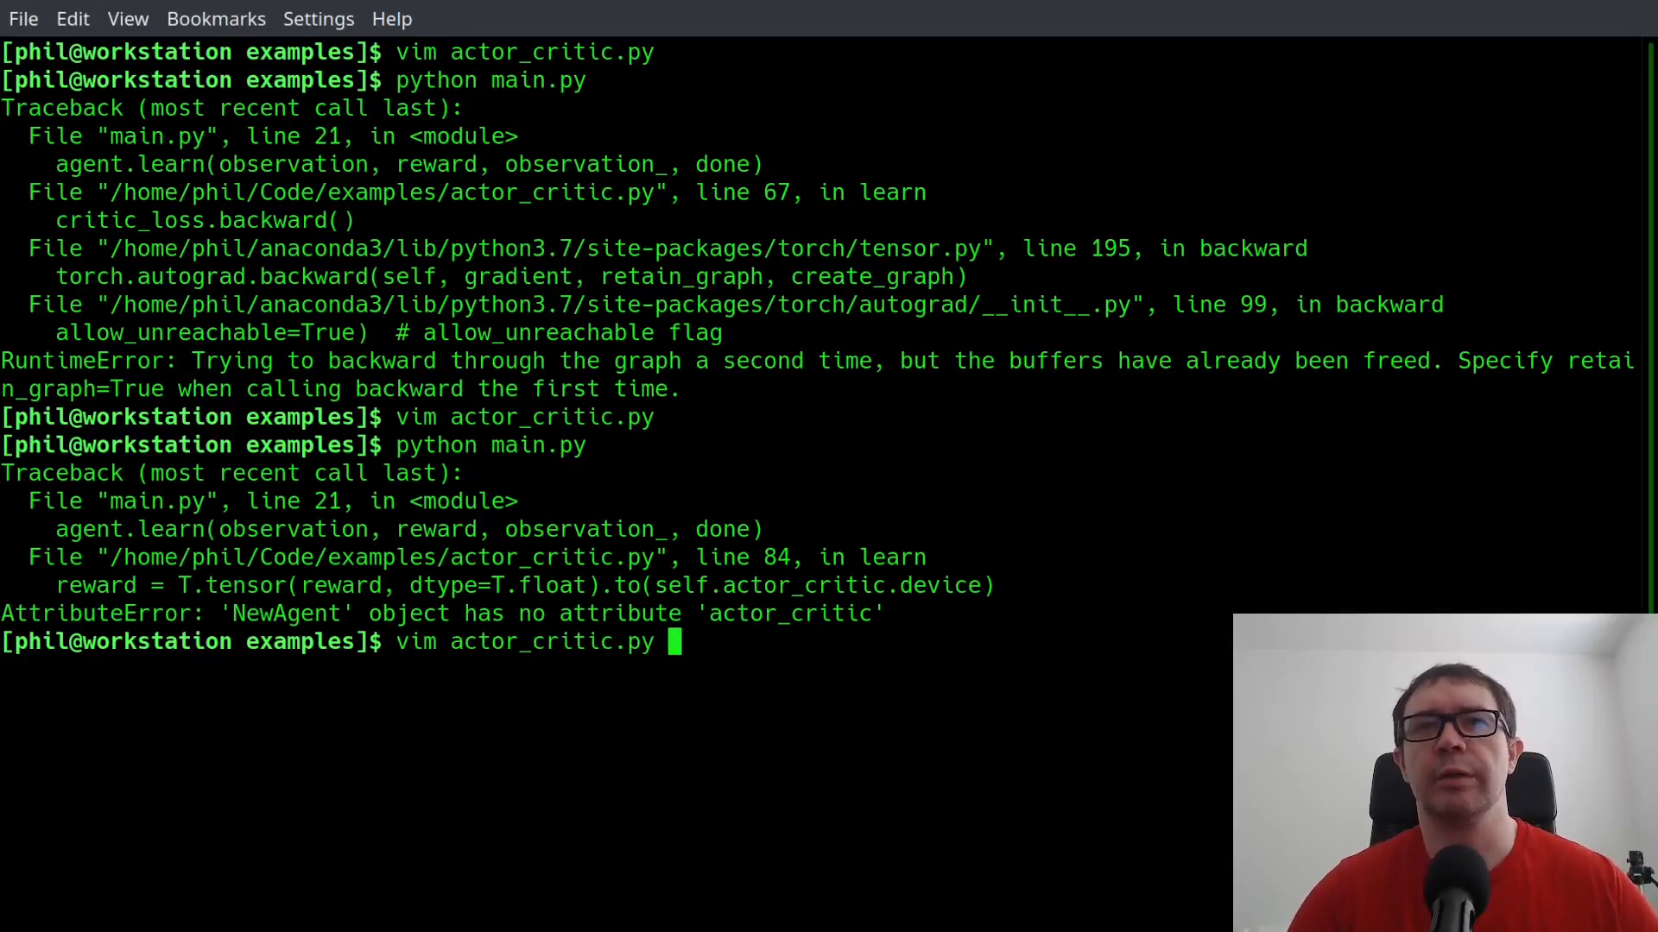
Reopen actor_critic.py and locate self.actor_critic.device on the reward line in learn
{"action": "key", "text": "Return"}
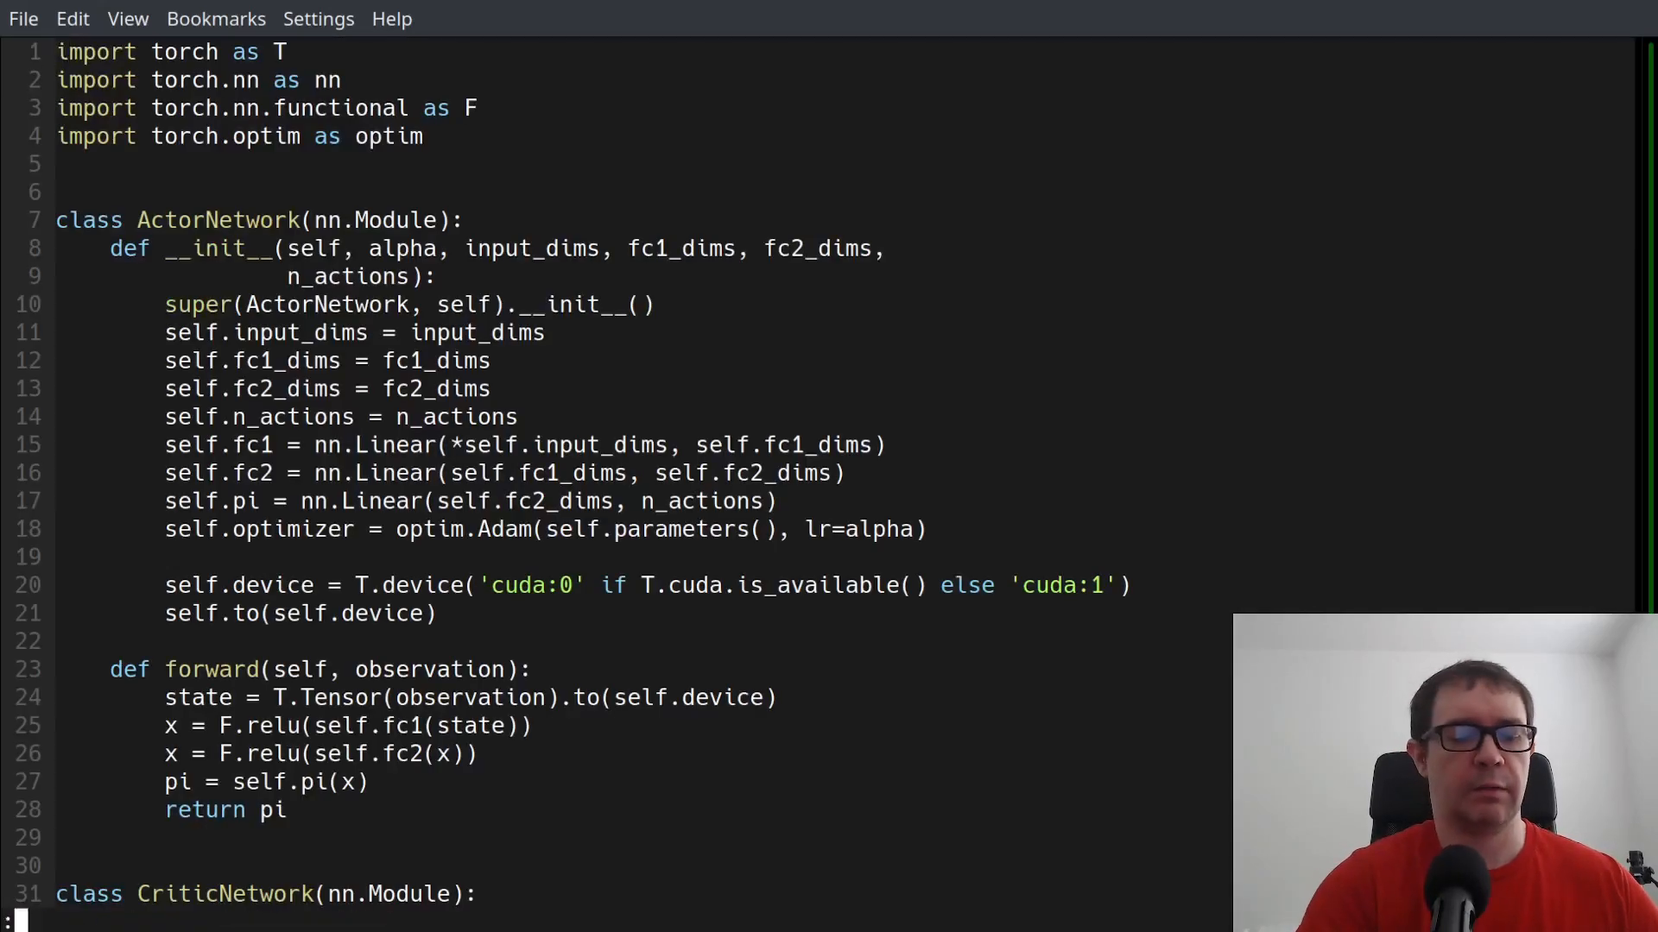
{"action": "scroll", "scroll_direction": "down", "scroll_amount": 3}
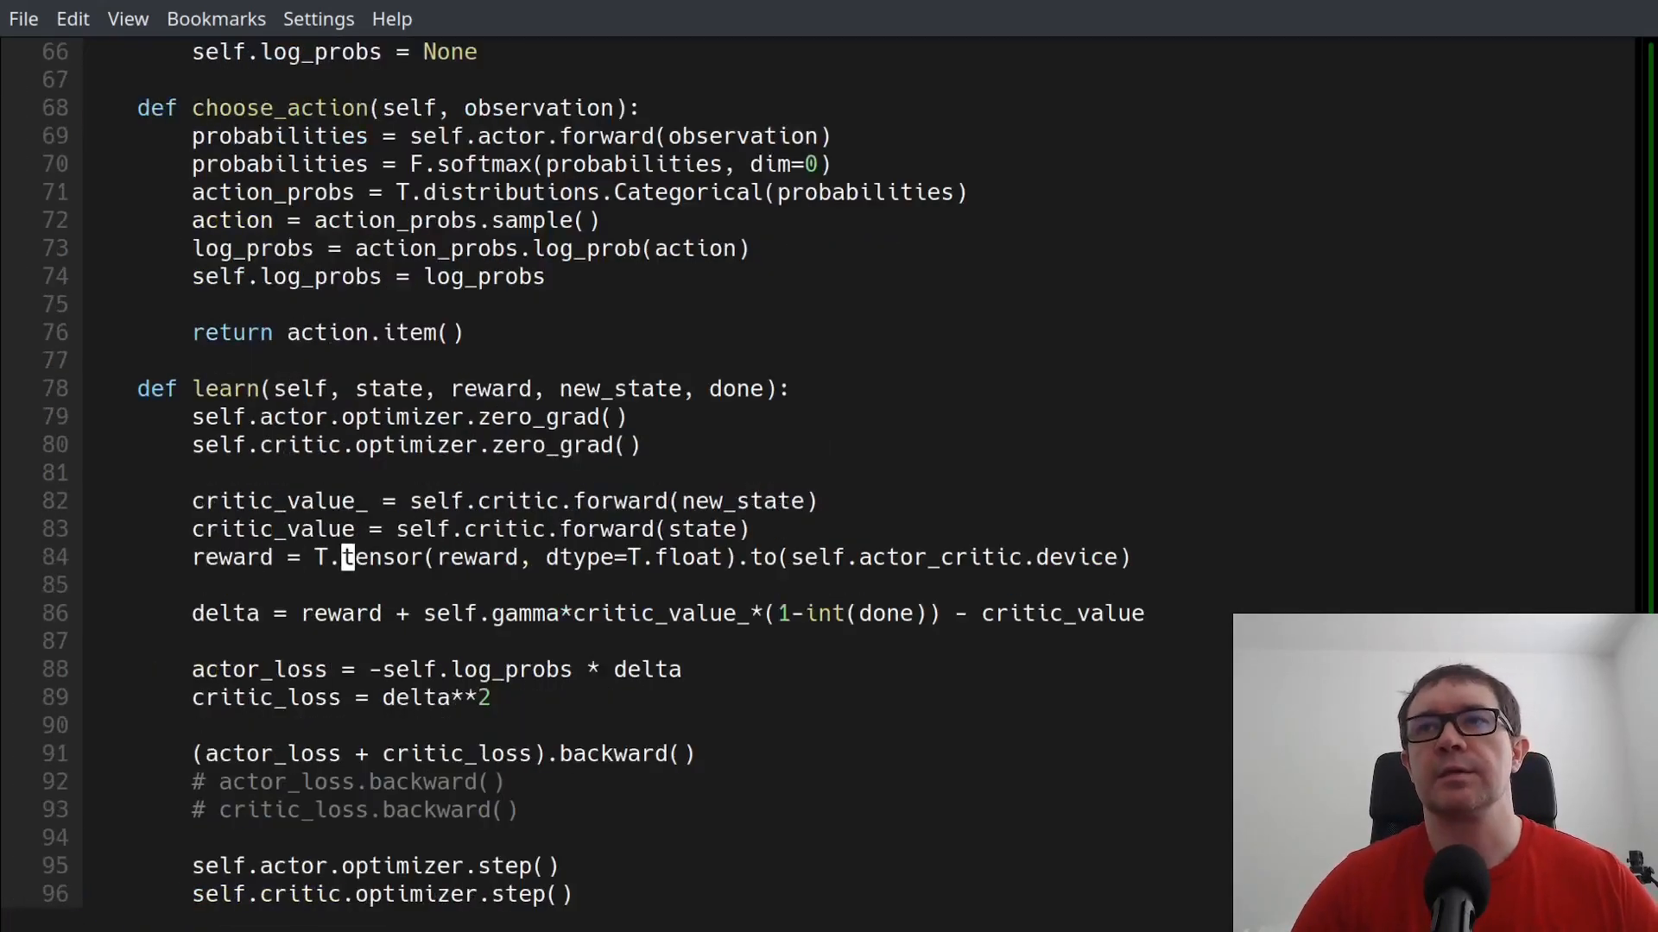
{"action": "left_click", "coordinate": [863, 558]}
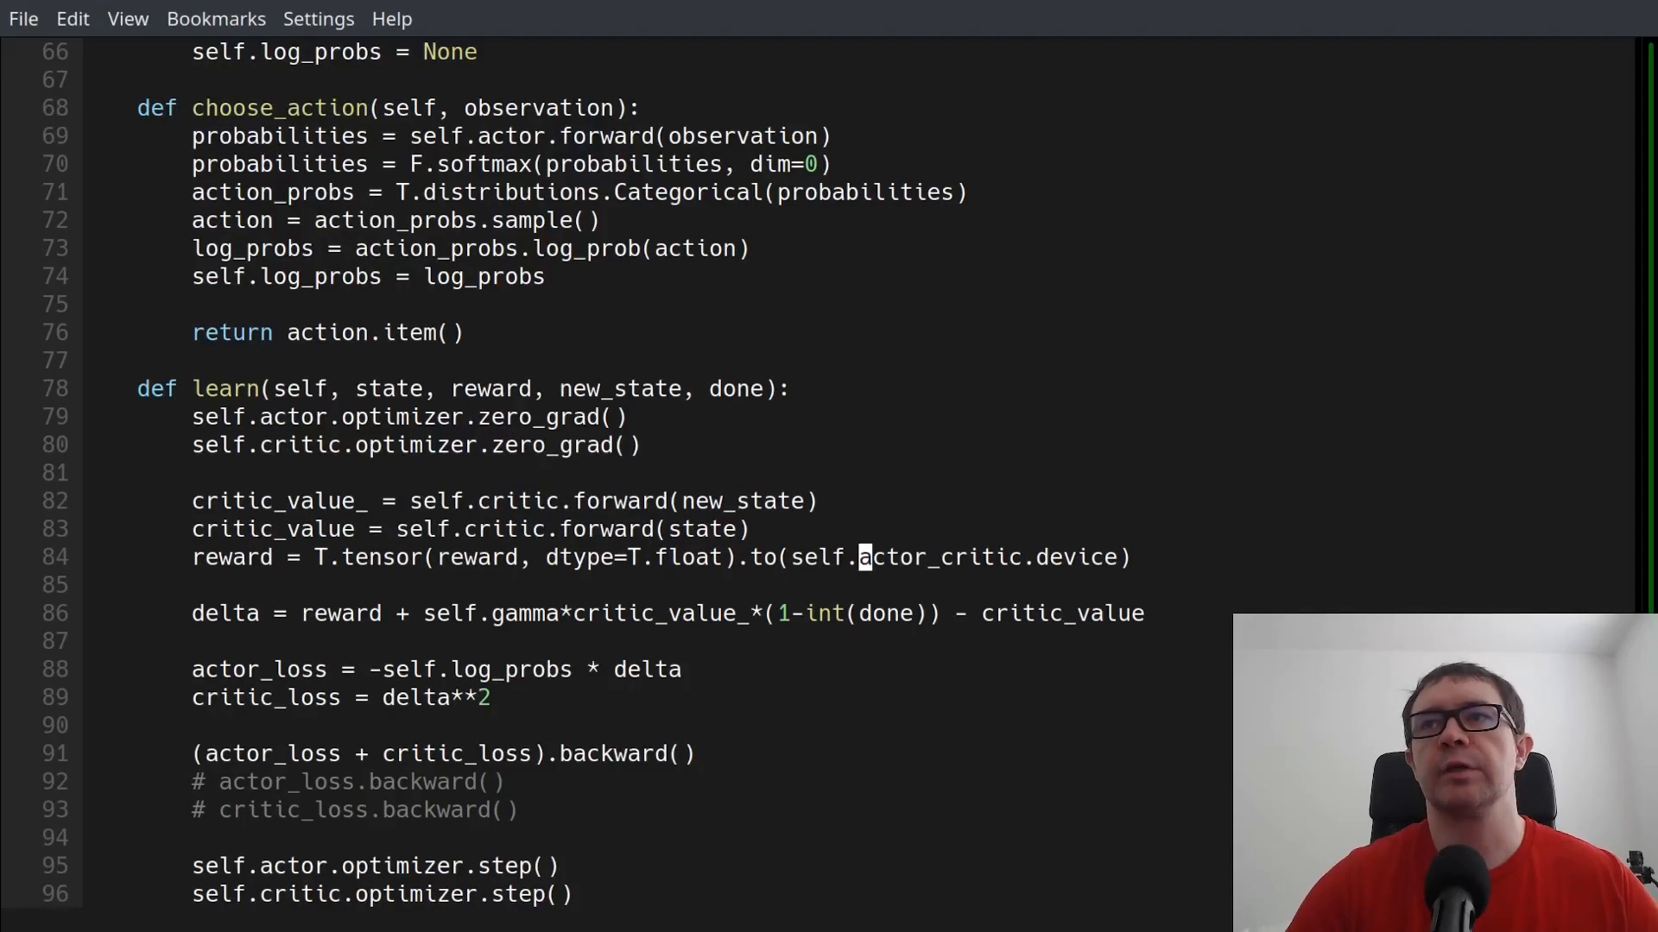